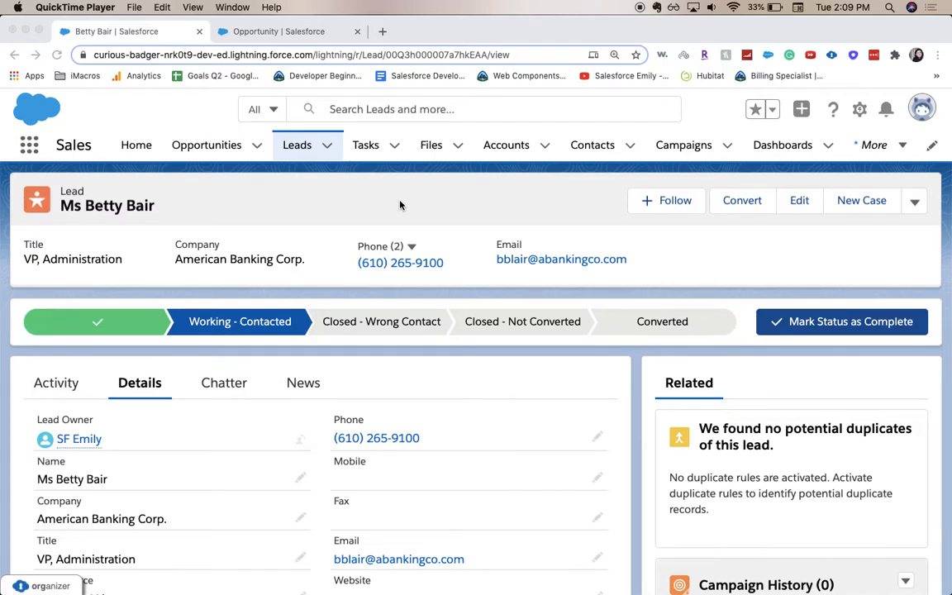
mouse_move(432, 402)
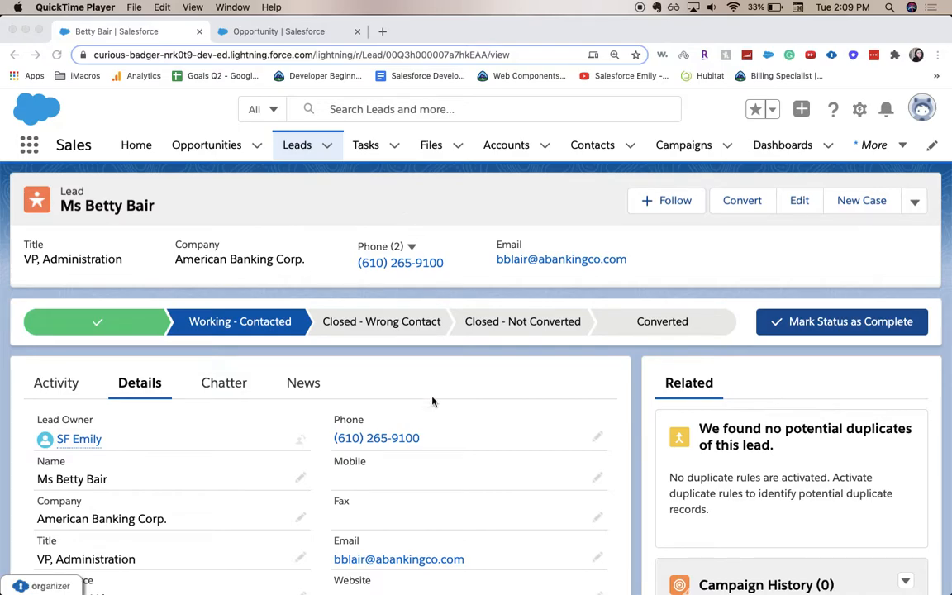
- Open the Lead object's Details page in Object Manager and close the Opportunity tab
scroll(down, 3)
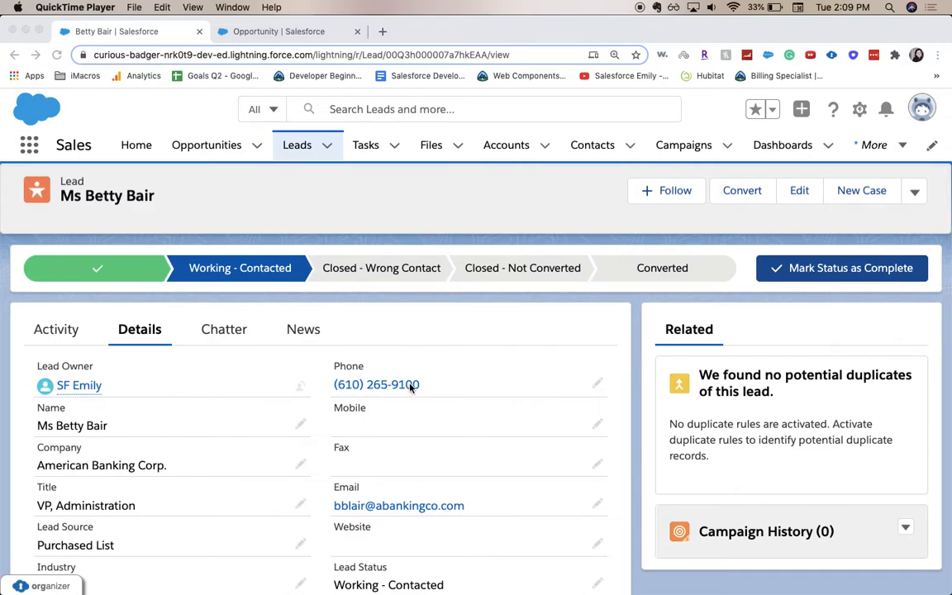
mouse_move(375, 450)
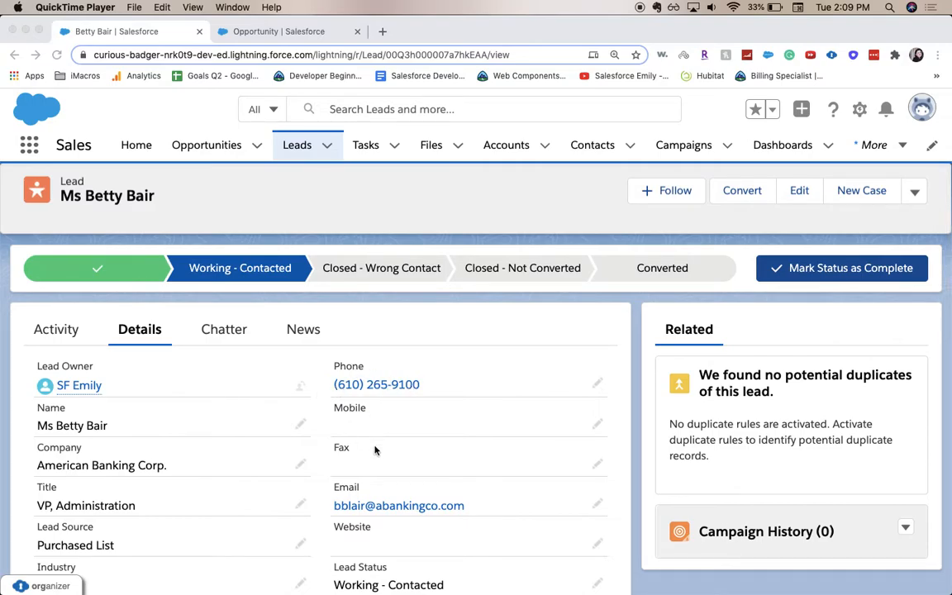
scroll(down, 3)
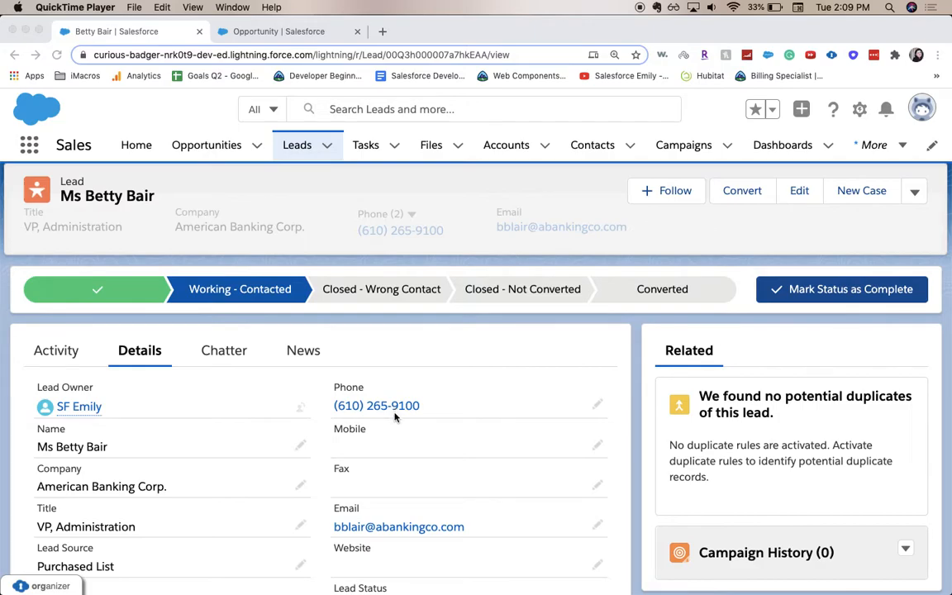
mouse_move(436, 380)
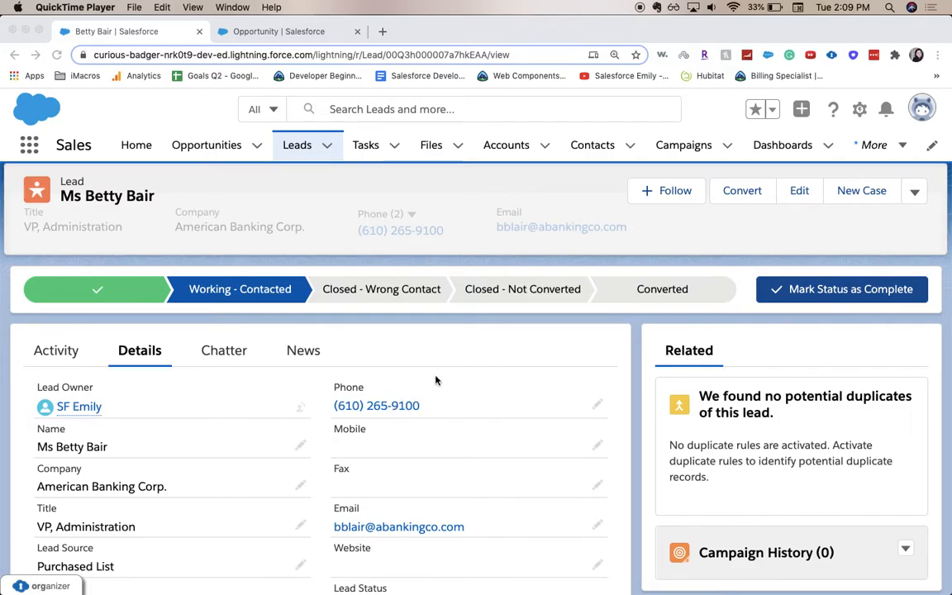
mouse_move(736, 118)
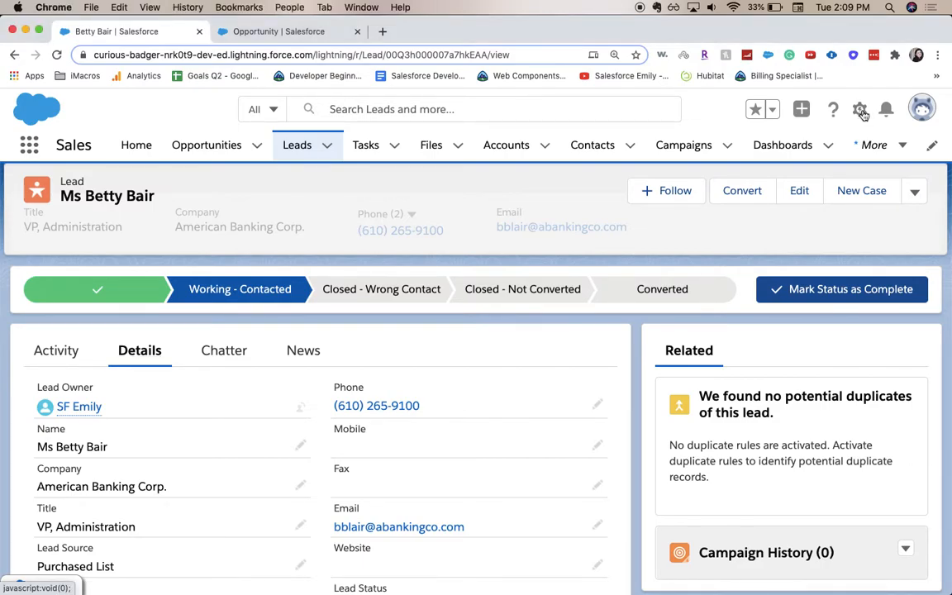
click(859, 108)
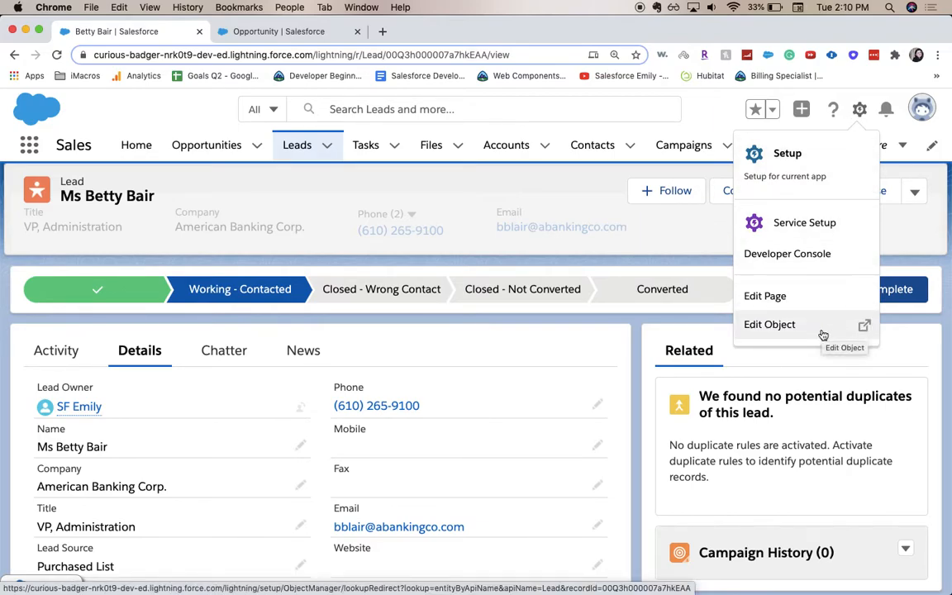
click(769, 324)
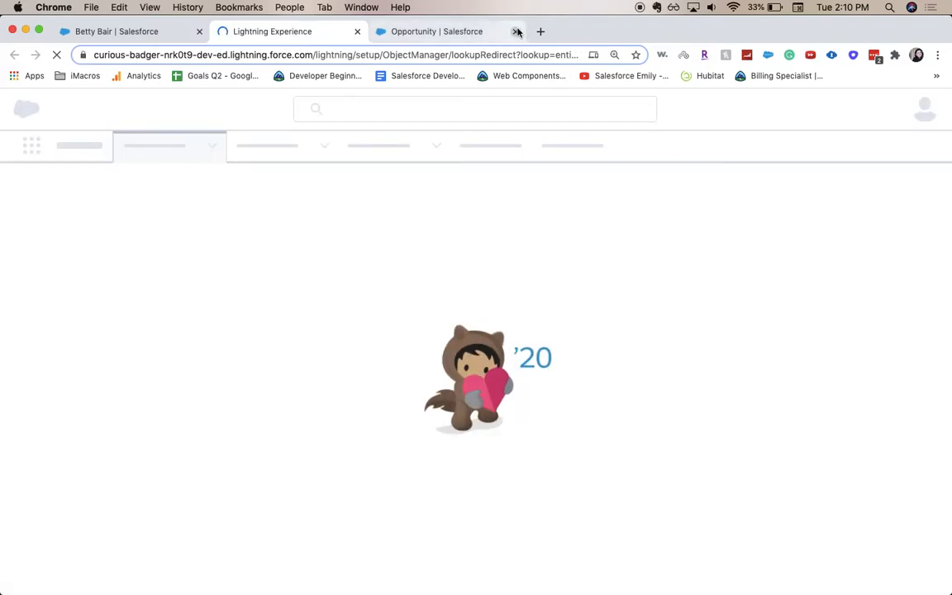
click(517, 31)
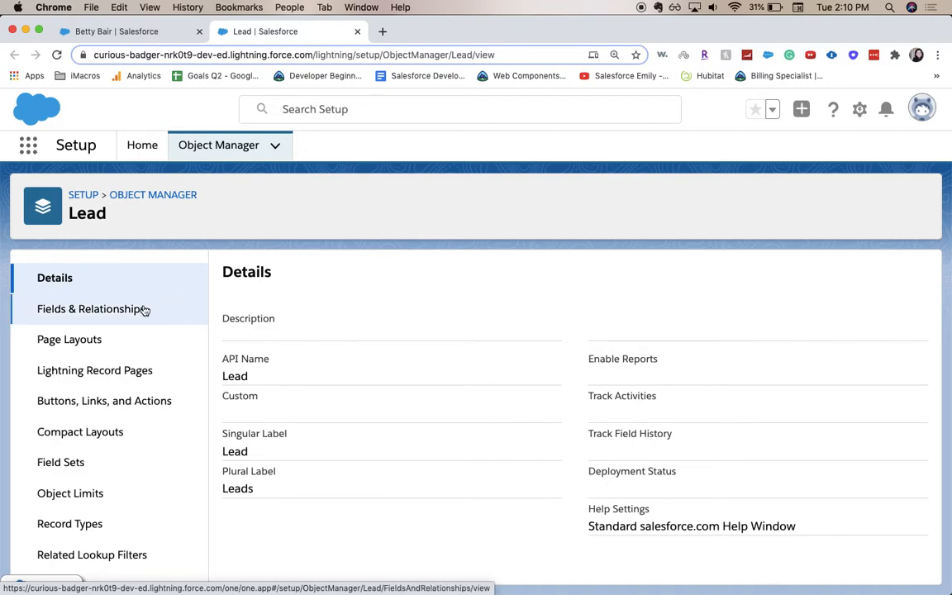
- Start a new custom Lead field with the Phone data type and advance to Step 2
click(91, 308)
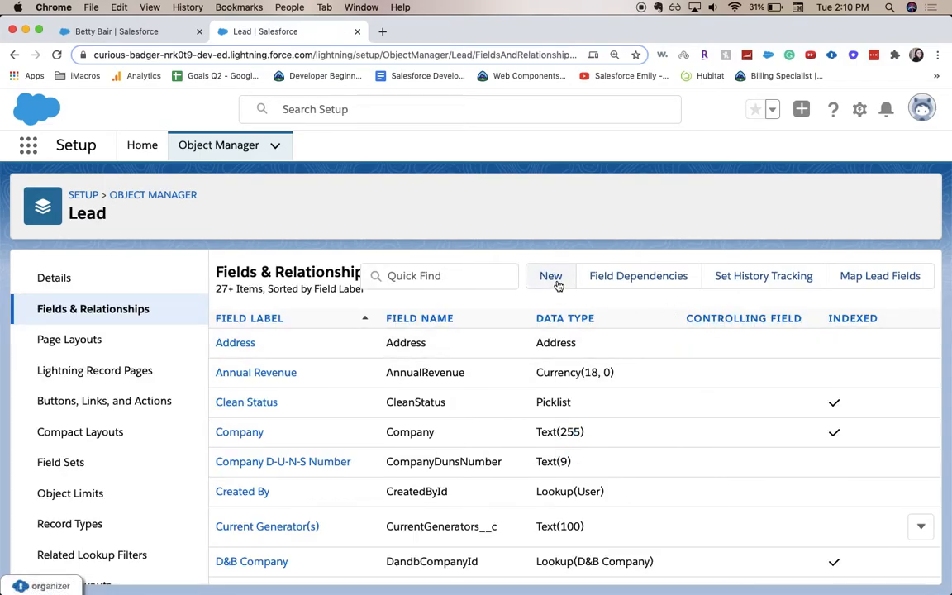
click(550, 275)
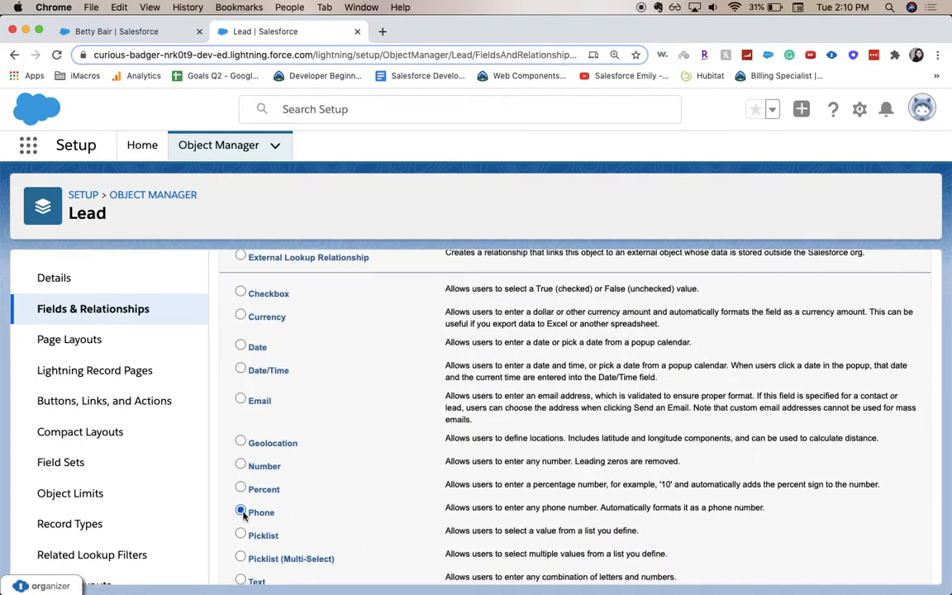
scroll(down, 3)
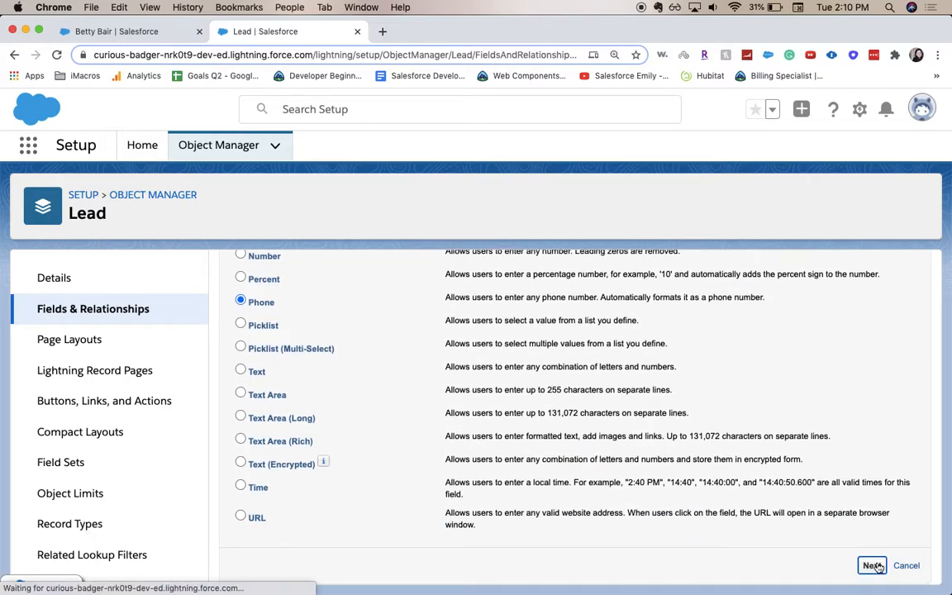
click(871, 565)
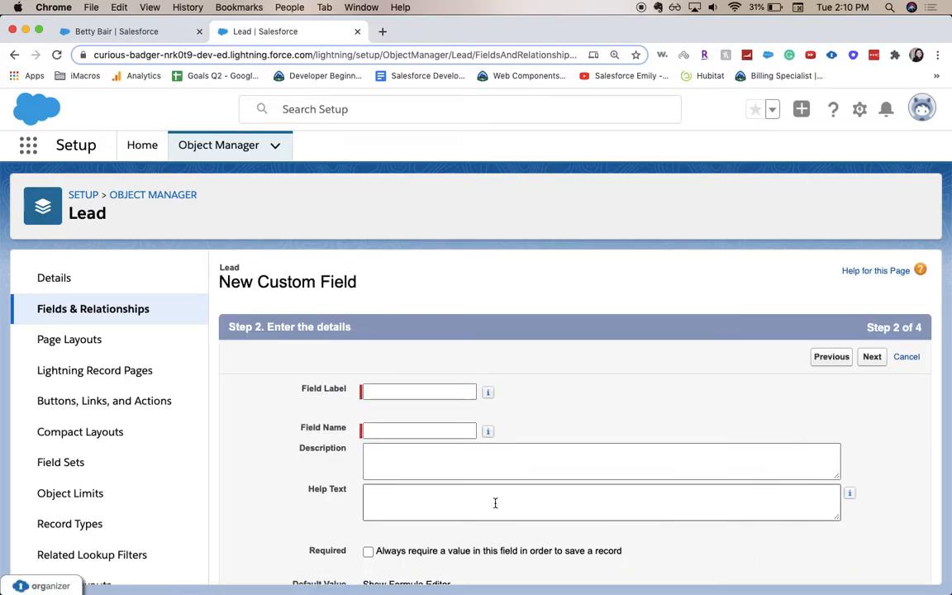
- Label the field 'Work Phone' with field name Work_Phone and continue to field-level security
click(418, 391)
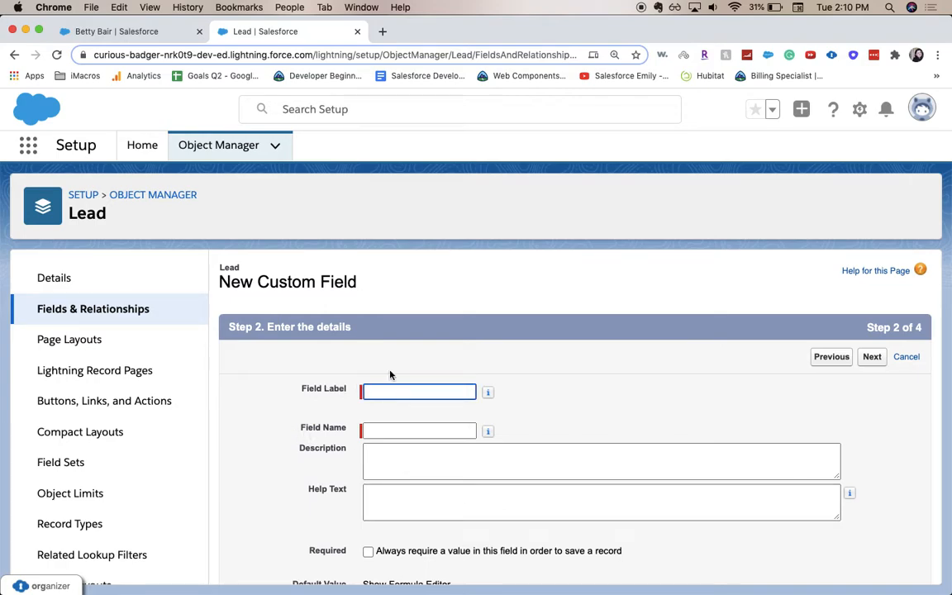
text(Work Phone)
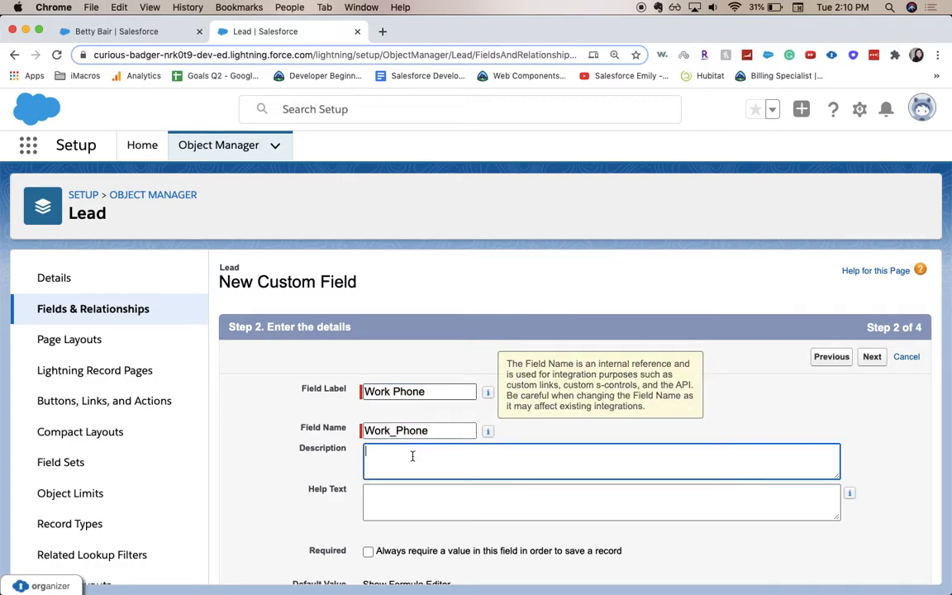
scroll(down, 3)
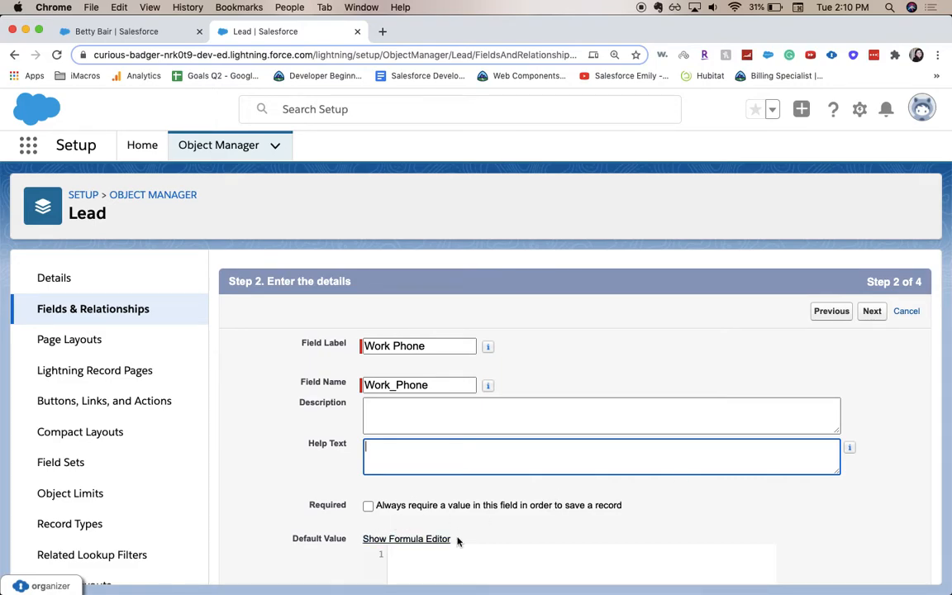
scroll(down, 3)
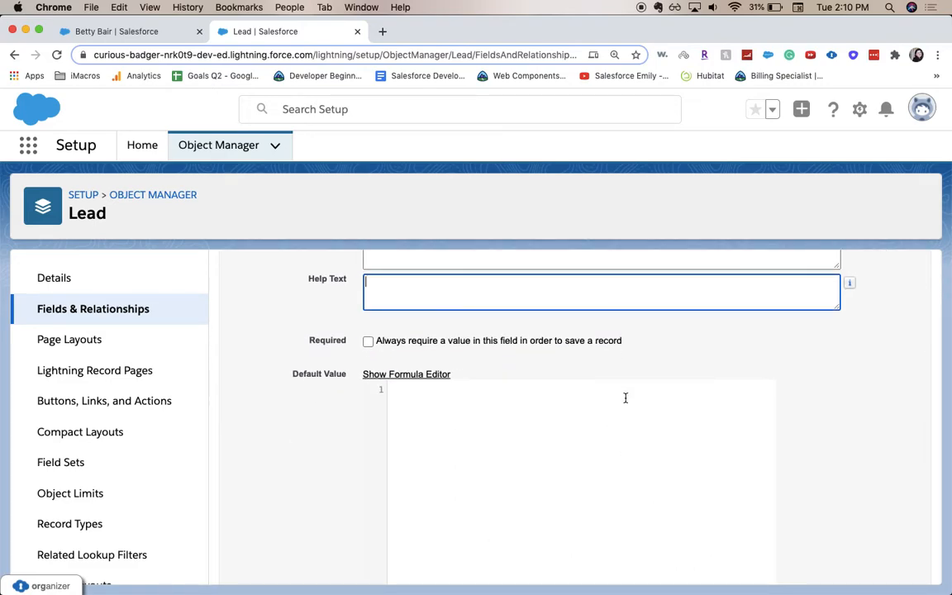
click(406, 373)
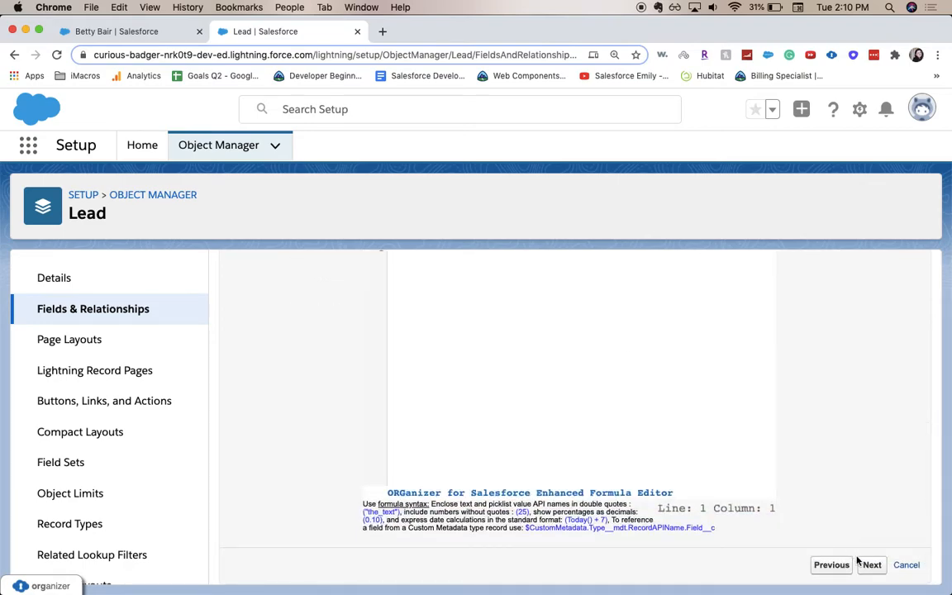
click(870, 564)
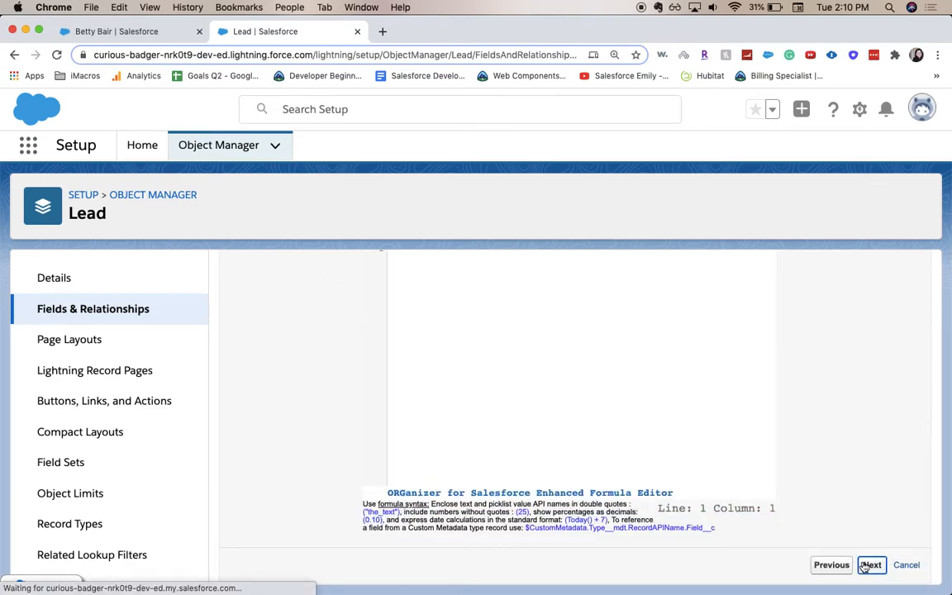
click(869, 564)
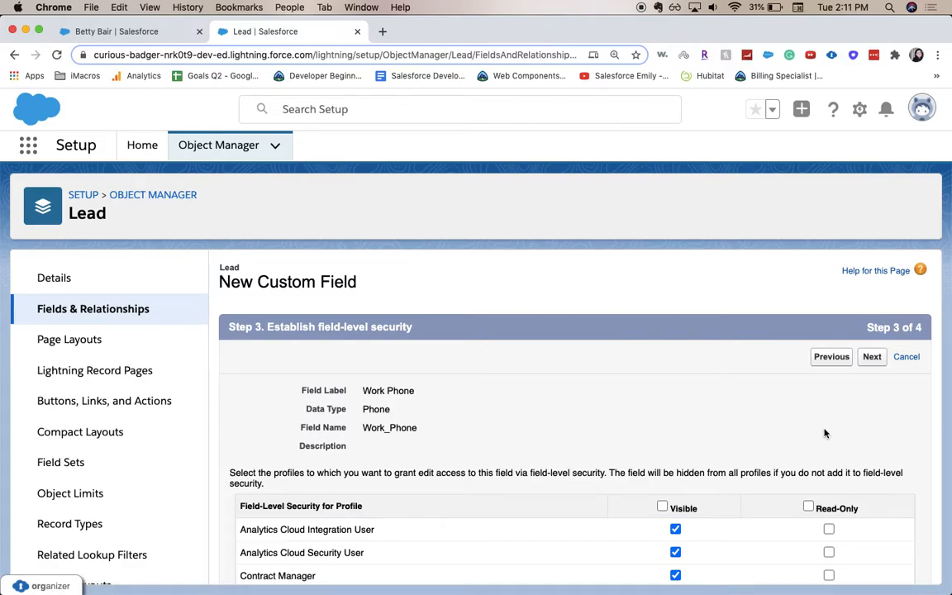
- Leave the default Visible field-level security checkboxes and continue to Step 4, page layouts
scroll(down, 3)
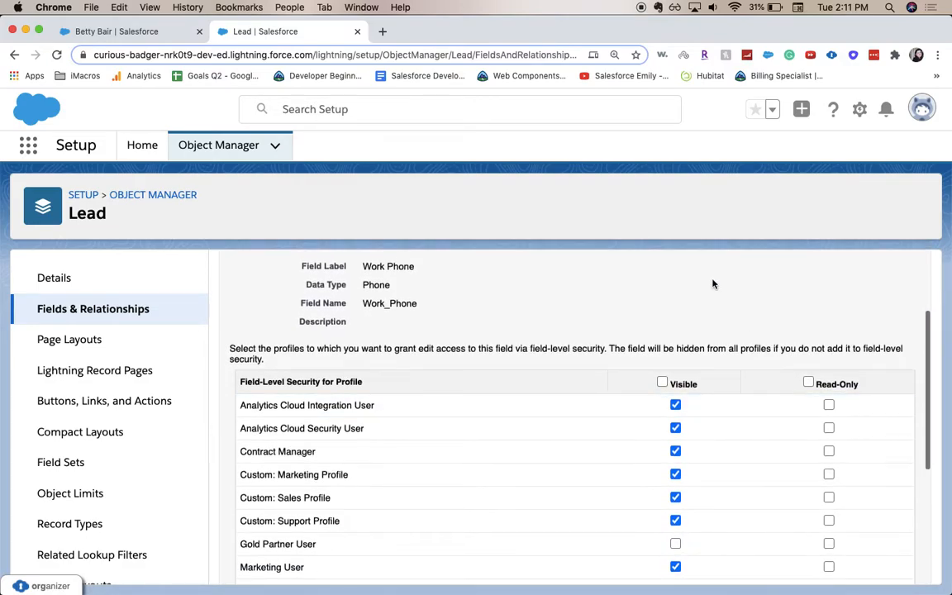
scroll(down, 3)
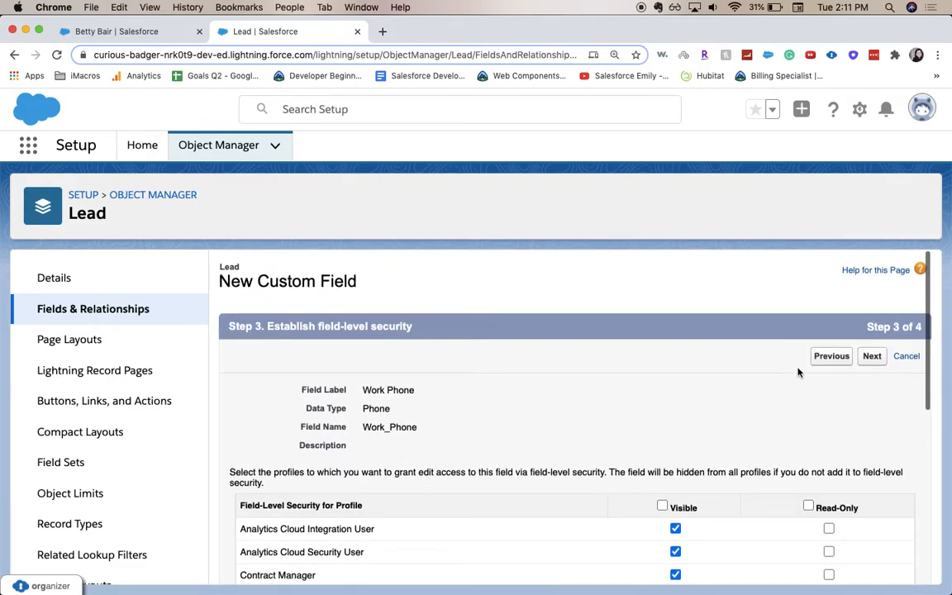
click(871, 355)
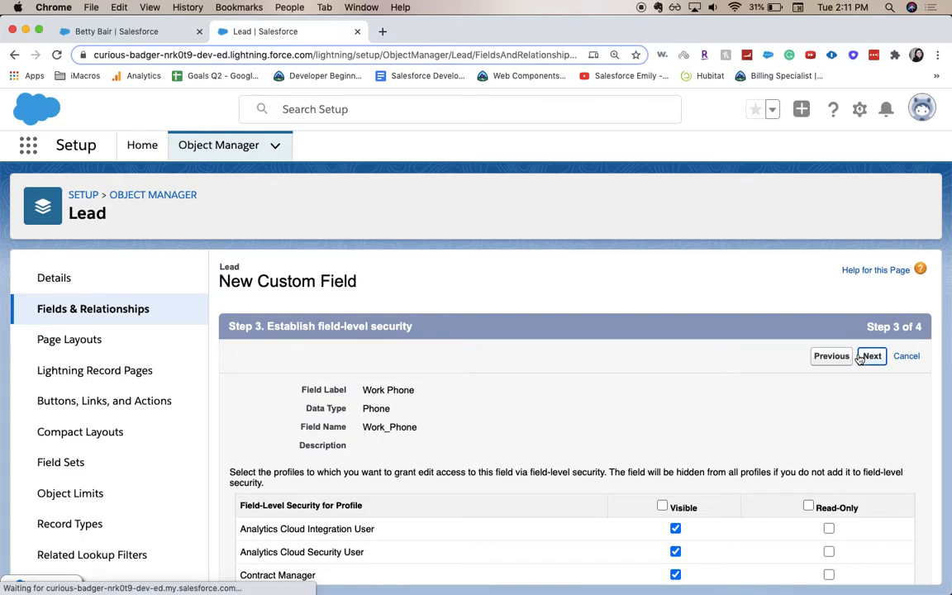
click(870, 355)
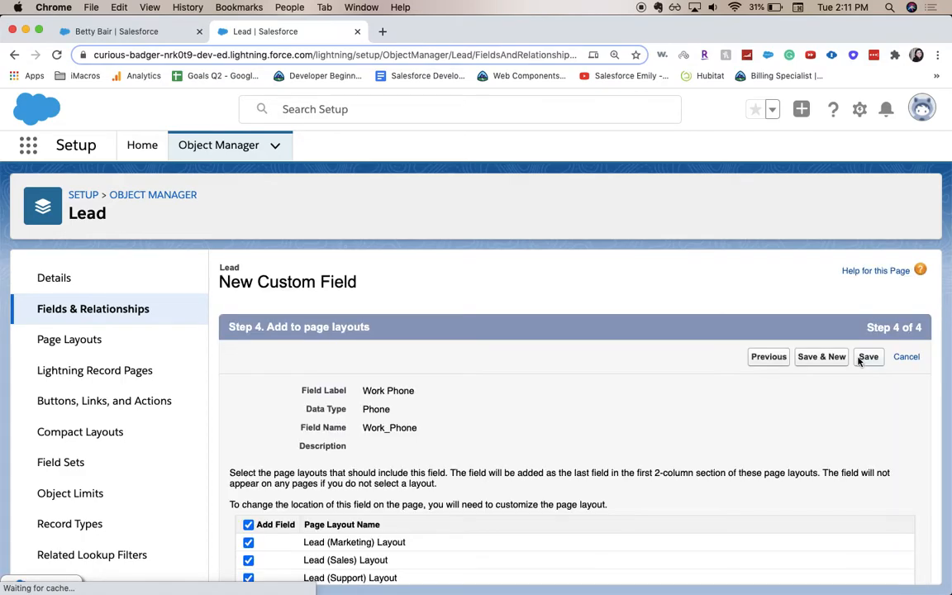
- Save Work Phone with all four Lead page layouts checked
scroll(down, 3)
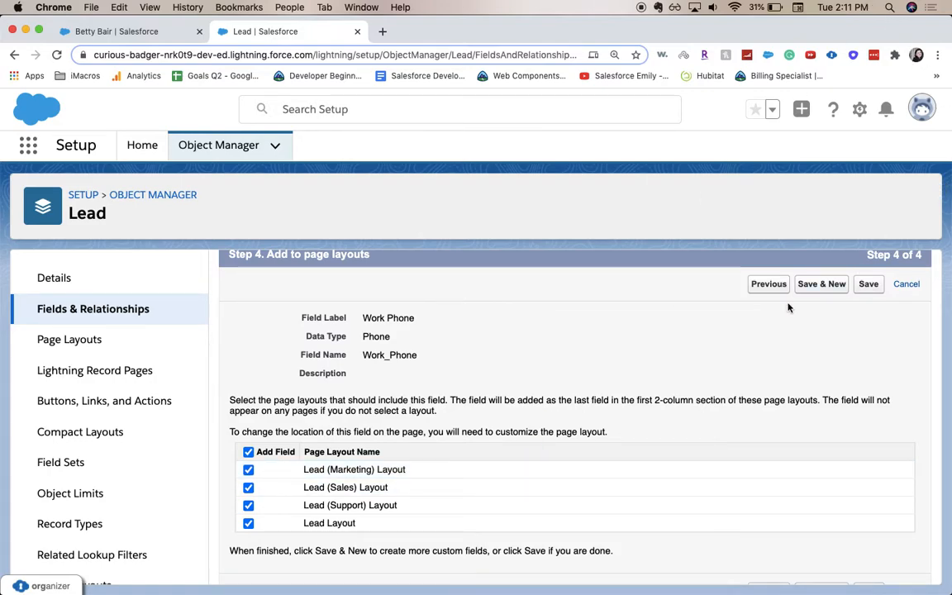
mouse_move(180, 352)
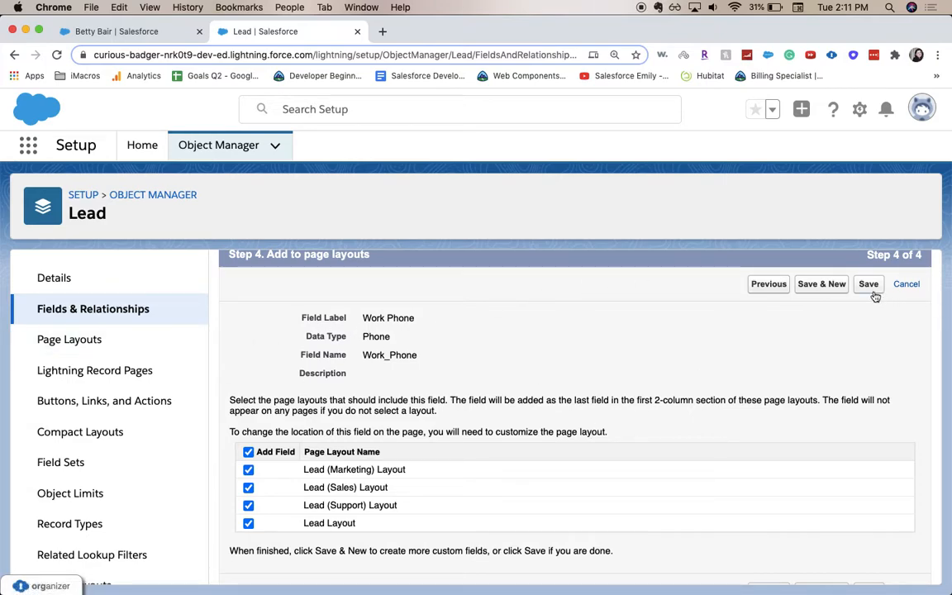
click(868, 283)
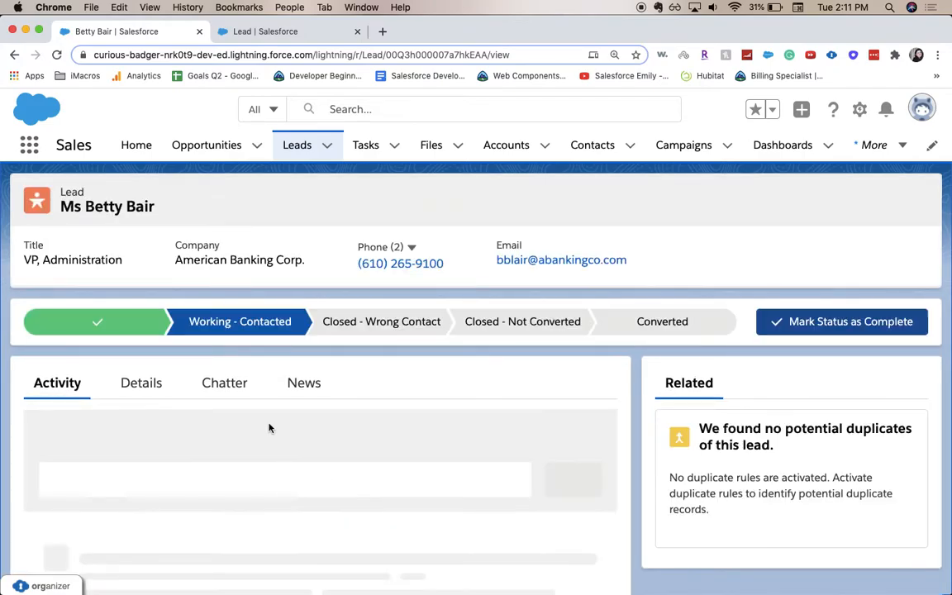
click(140, 382)
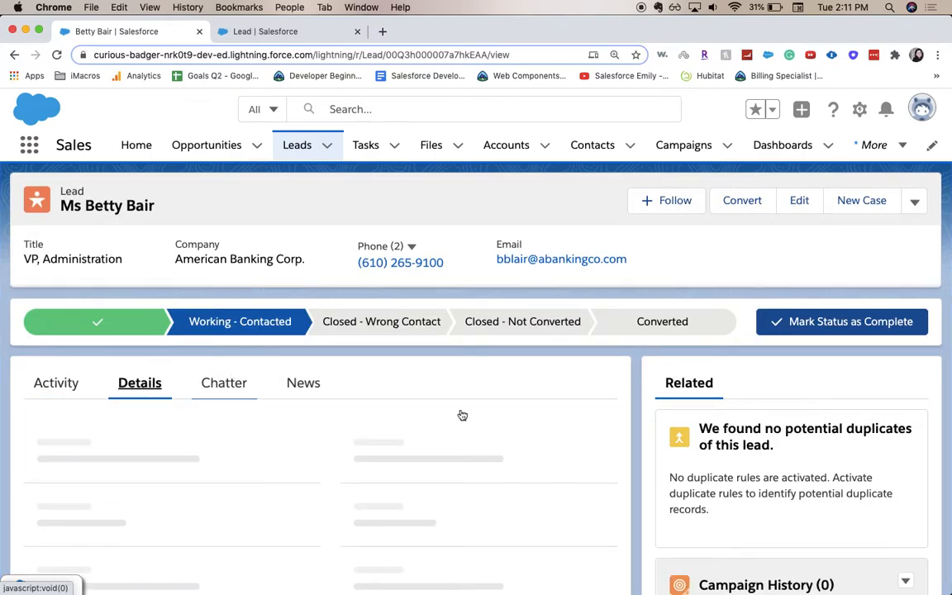
scroll(down, 3)
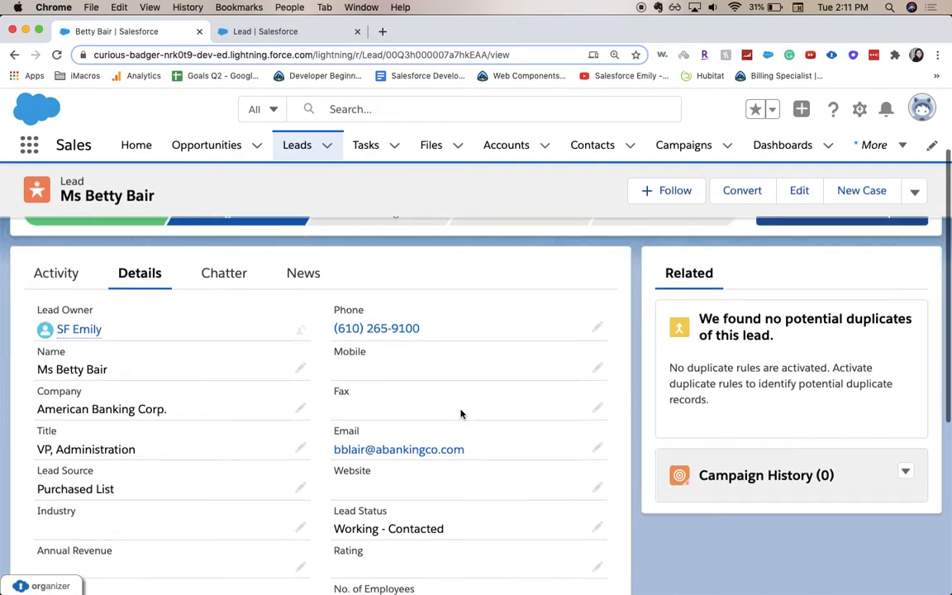
scroll(down, 3)
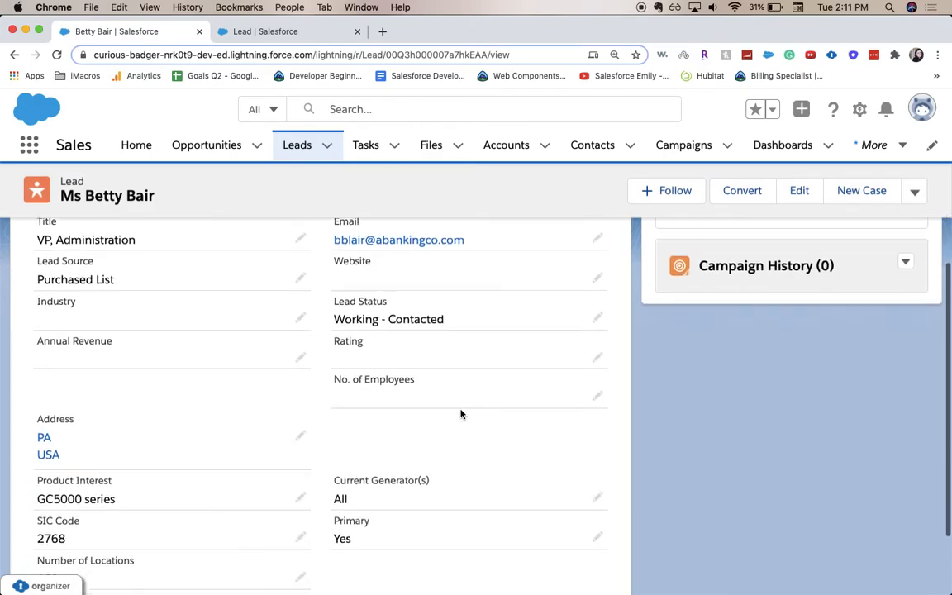
scroll(down, 3)
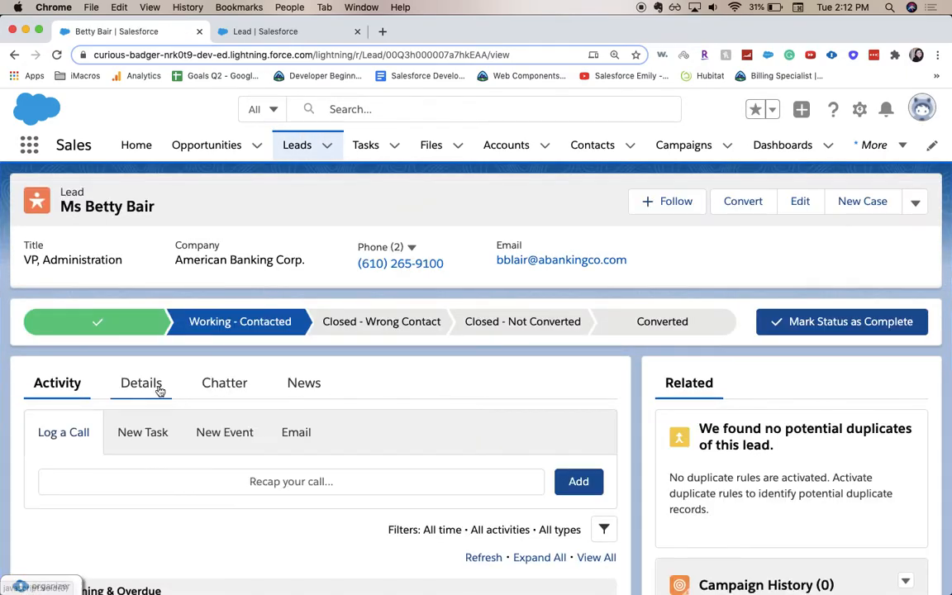
click(141, 381)
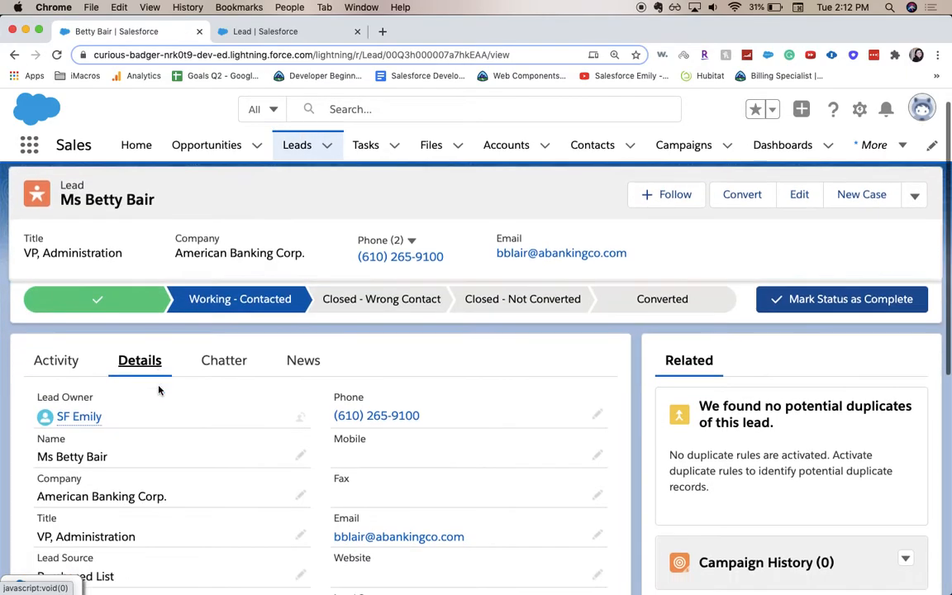
scroll(down, 3)
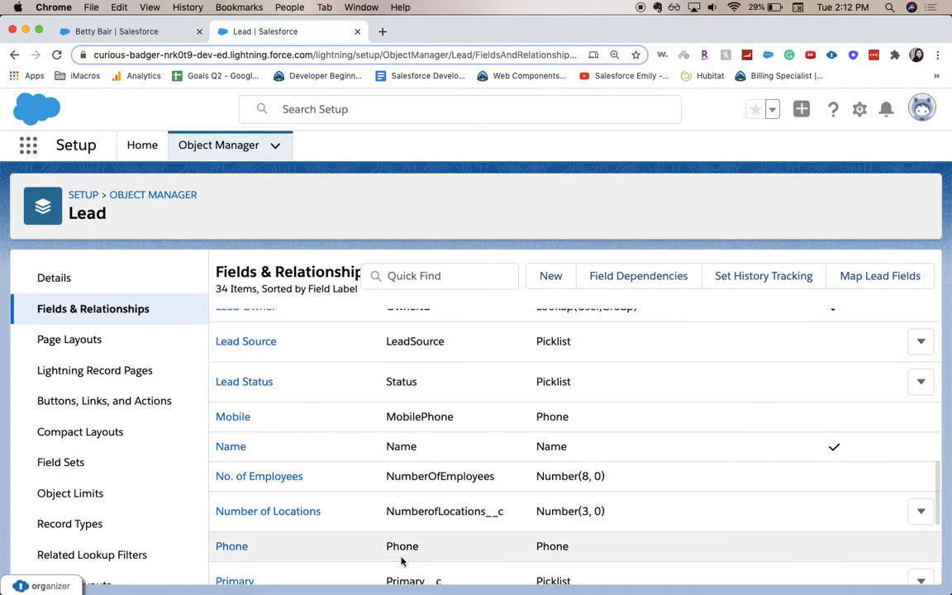
- Open the Work Phone field definition (Work_Phone__c, Phone) from Lead Fields & Relationships
scroll(down, 3)
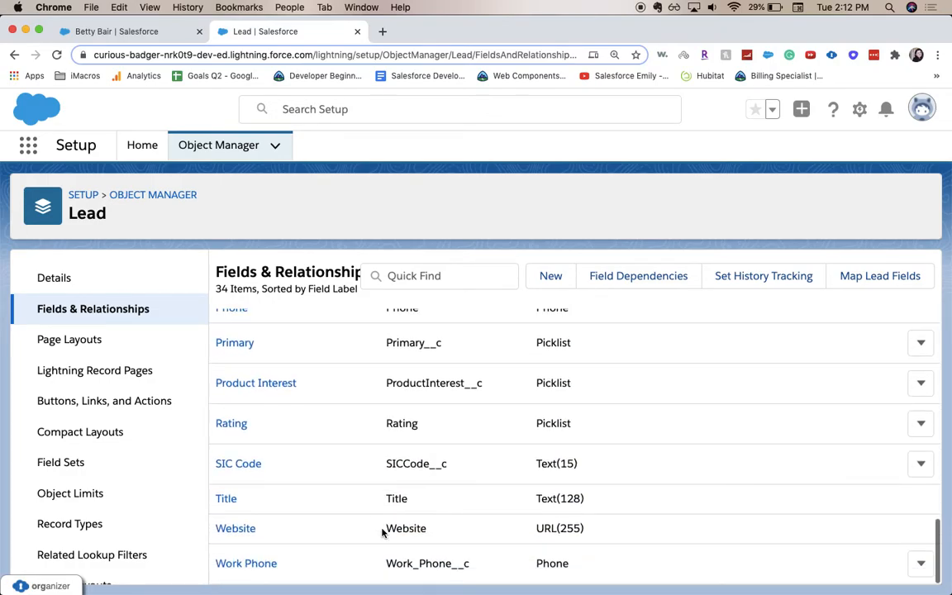
mouse_move(245, 563)
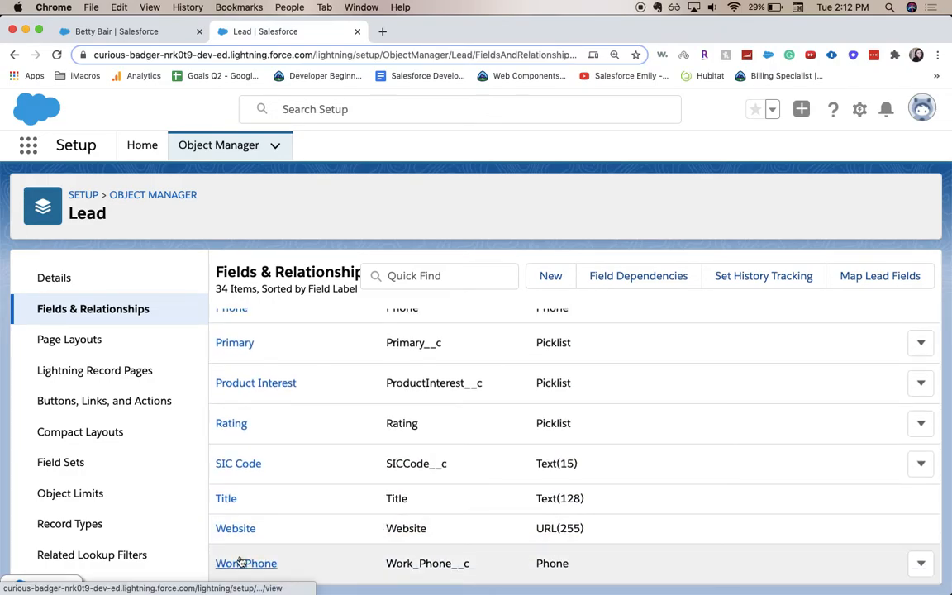
click(245, 563)
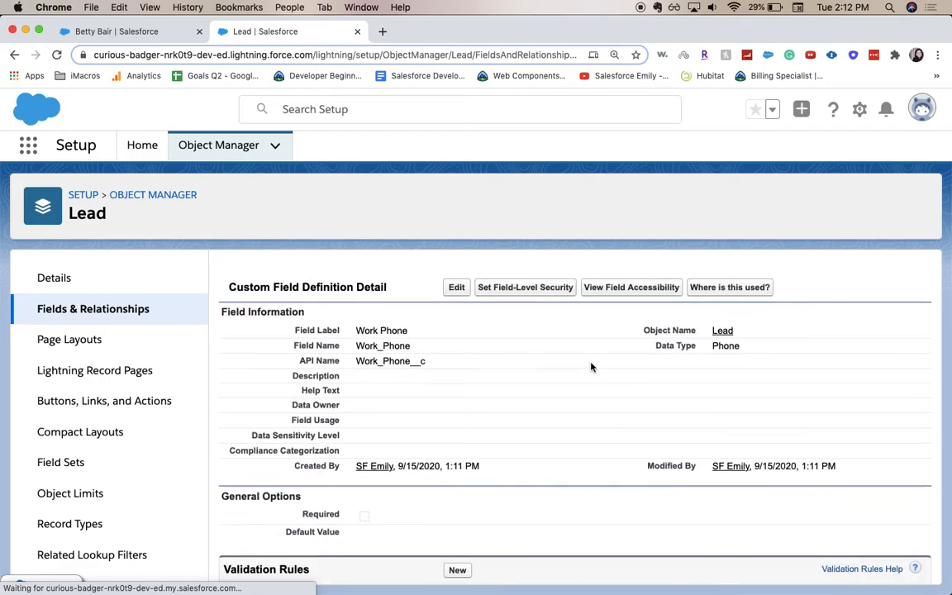
scroll(down, 3)
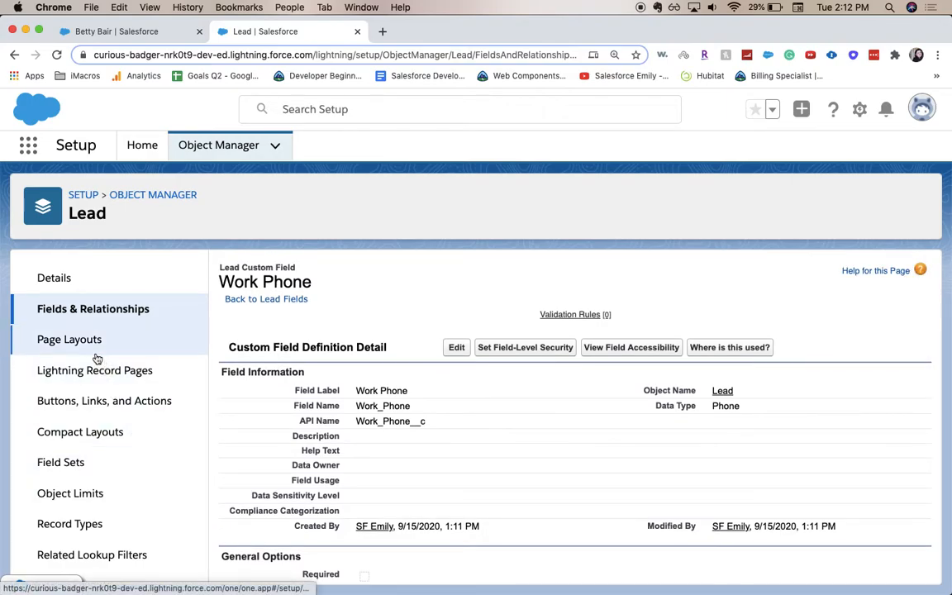
- Open Lead Layout from the Lead page layouts list in the layout editor
click(69, 339)
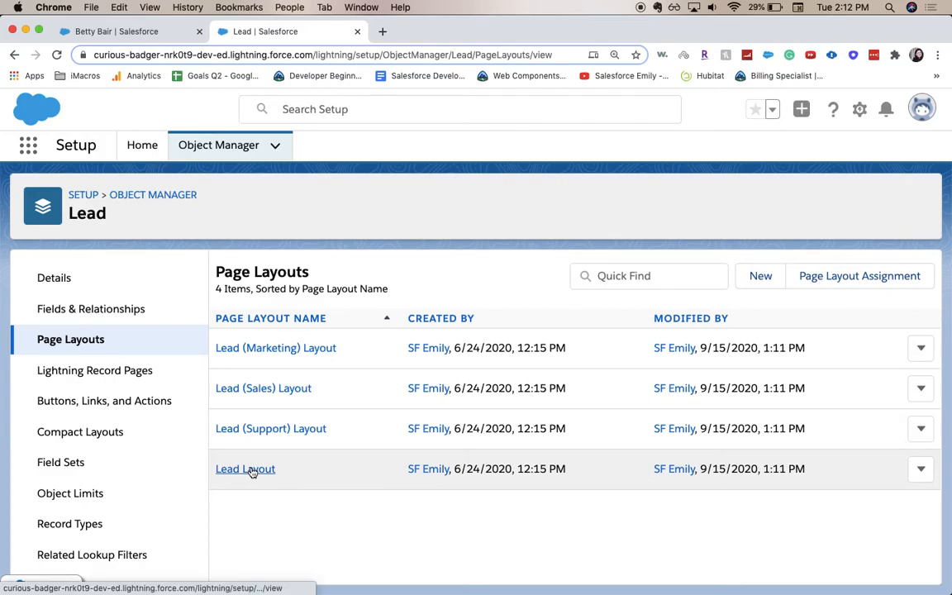
click(245, 469)
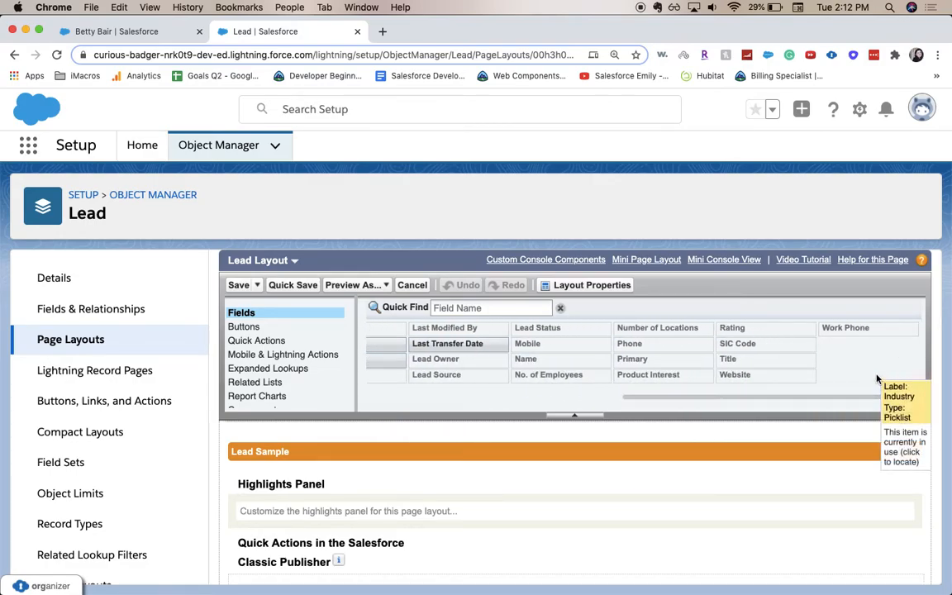
scroll(down, 3)
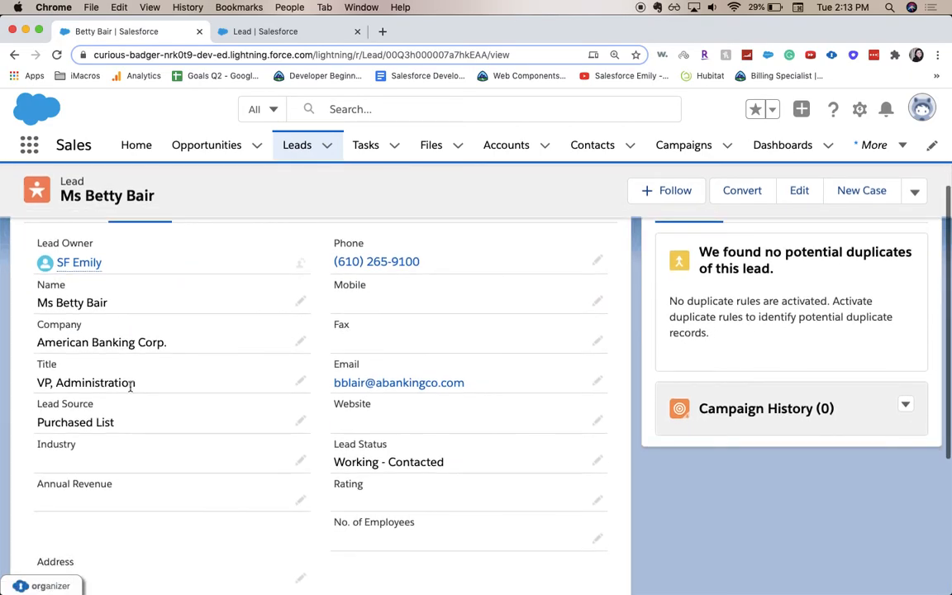
scroll(down, 3)
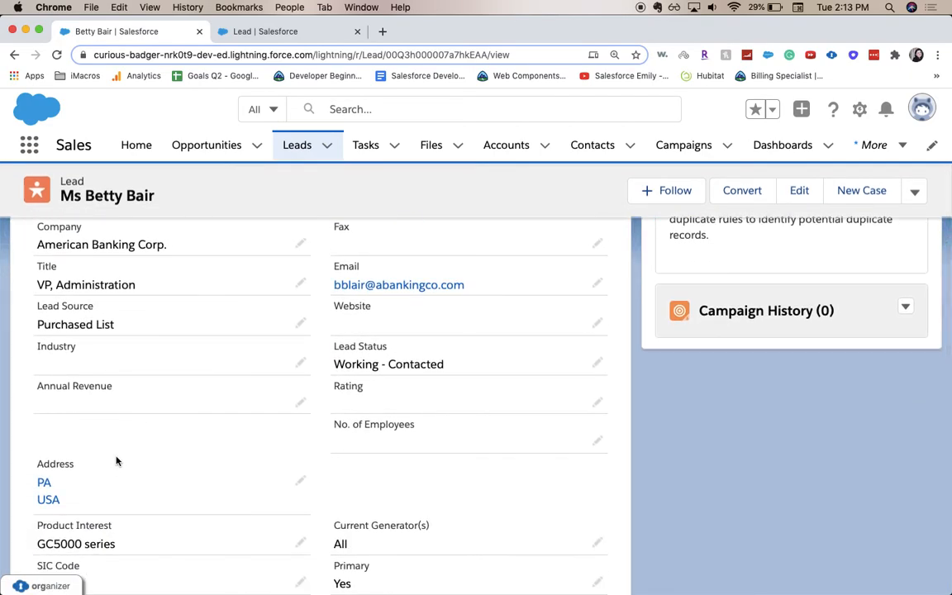
scroll(down, 3)
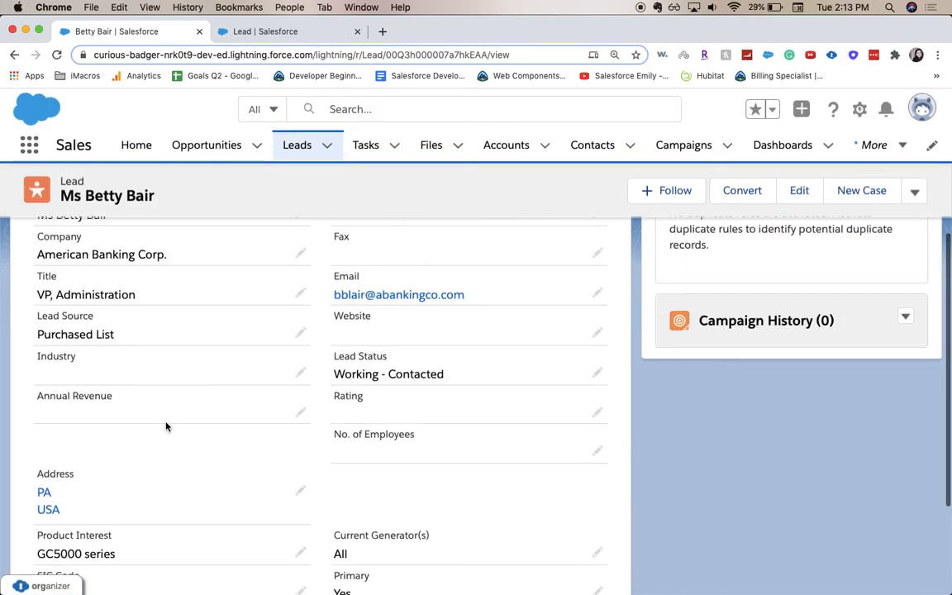